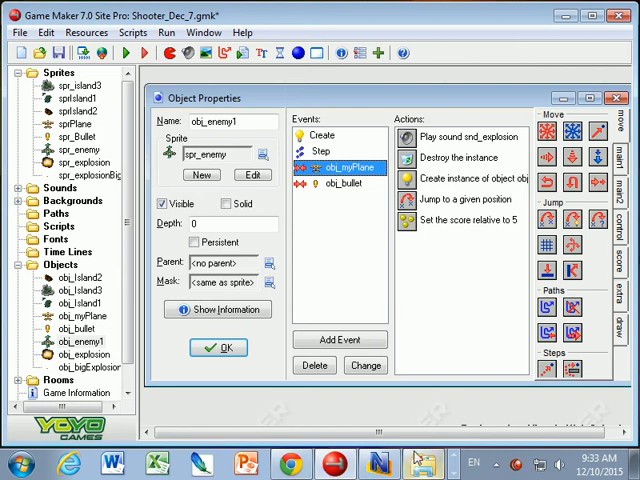
mouse_move(390, 448)
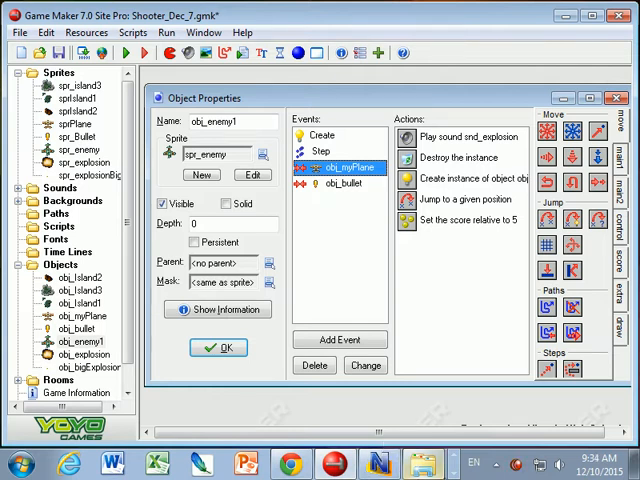
- Create a new object from the Objects group and rename it controller_enemy
right_click(60, 264)
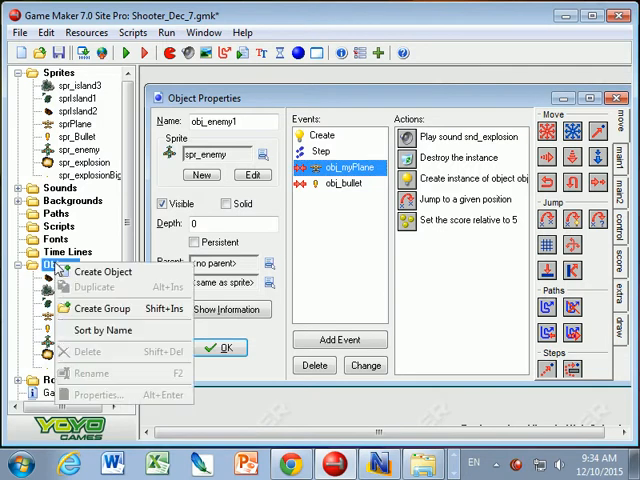
left_click(100, 272)
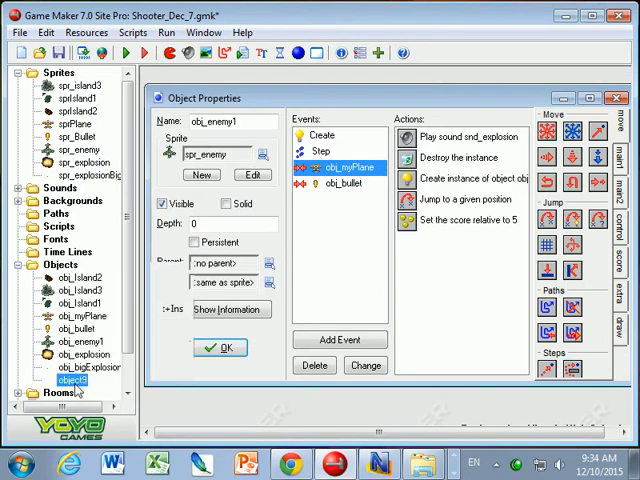
double_click(72, 380)
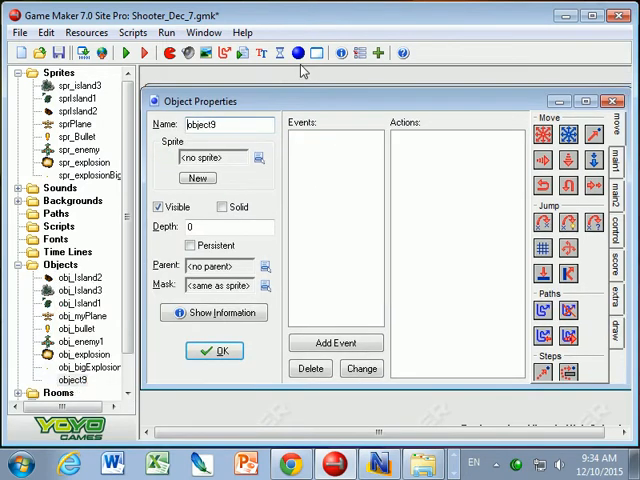
triple_click(228, 124)
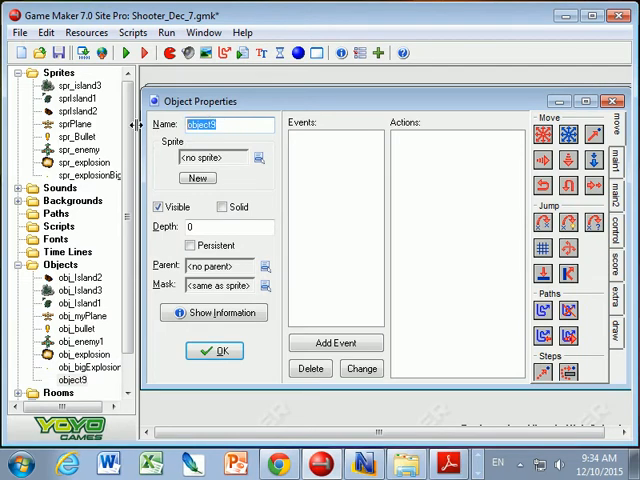
type("controller_enemy")
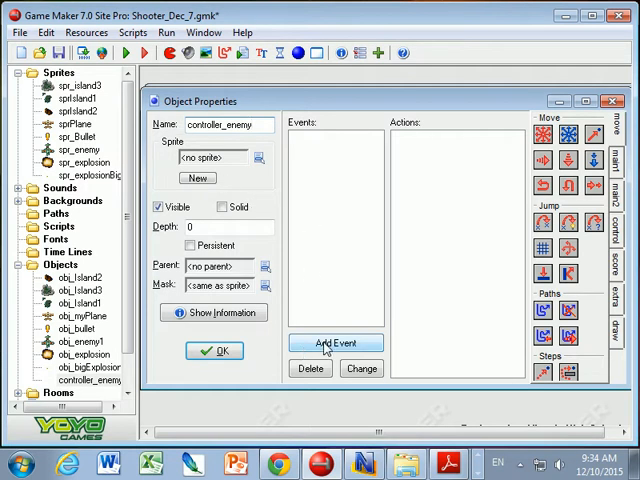
mouse_move(336, 344)
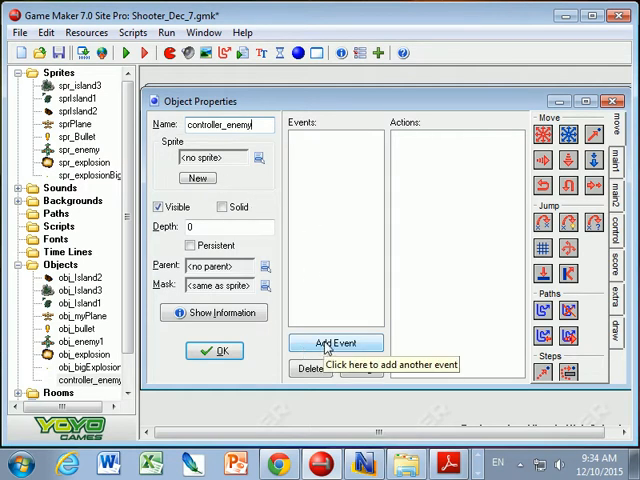
- Add a Create event whose Set Alarm action sets alarm 0 to 100 steps
left_click(336, 342)
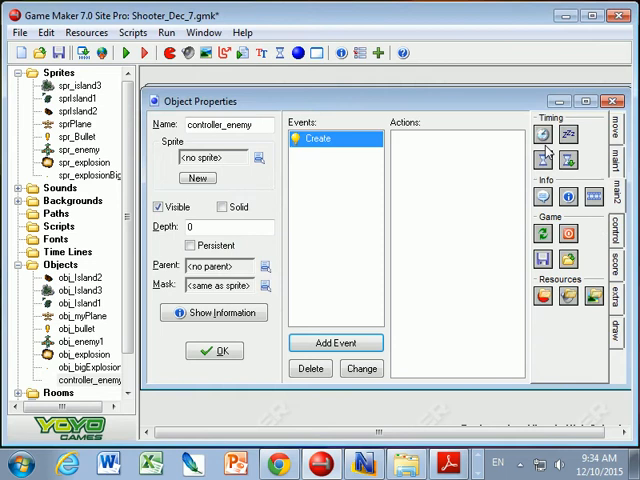
mouse_move(544, 136)
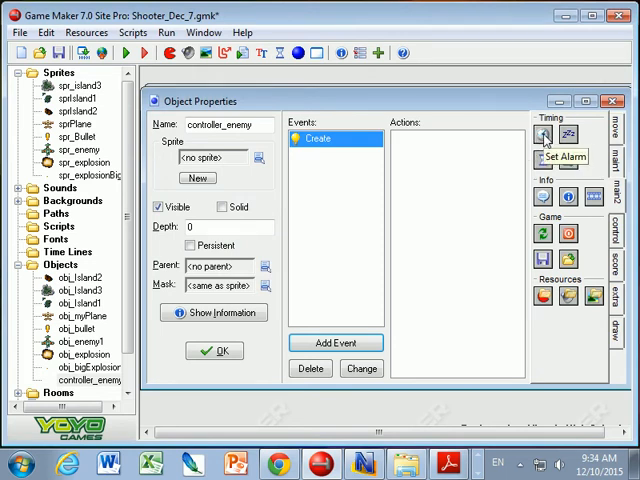
mouse_move(420, 156)
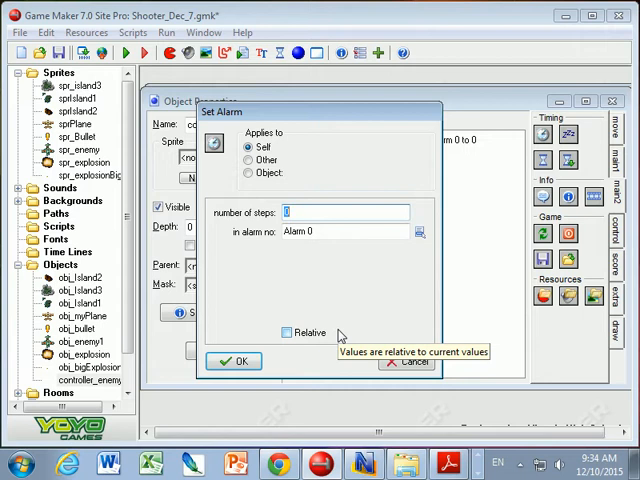
type("100")
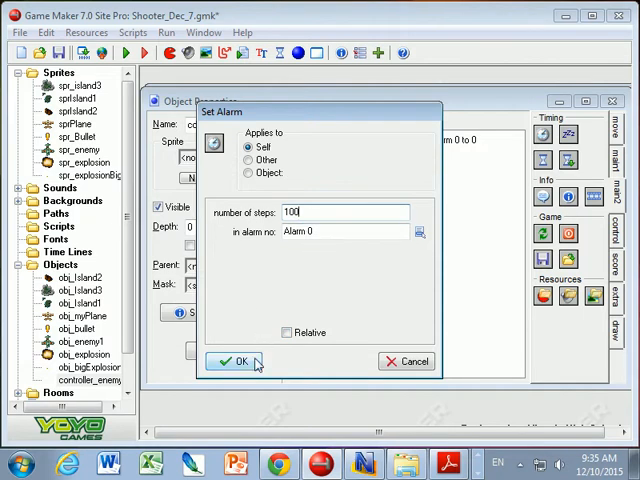
left_click(238, 360)
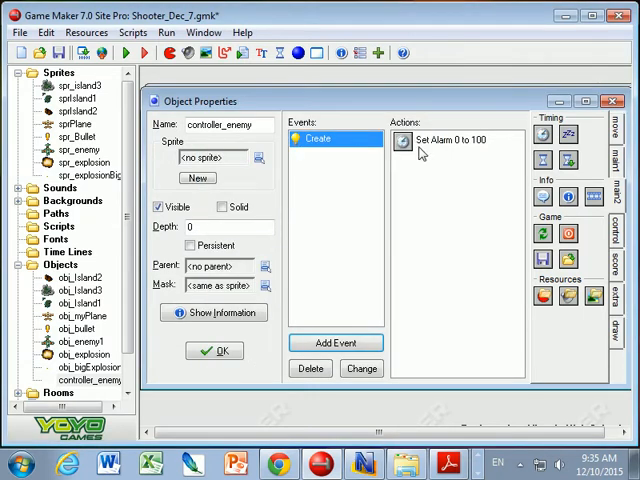
- Add an Alarm 0 event to controller_enemy
left_click(336, 342)
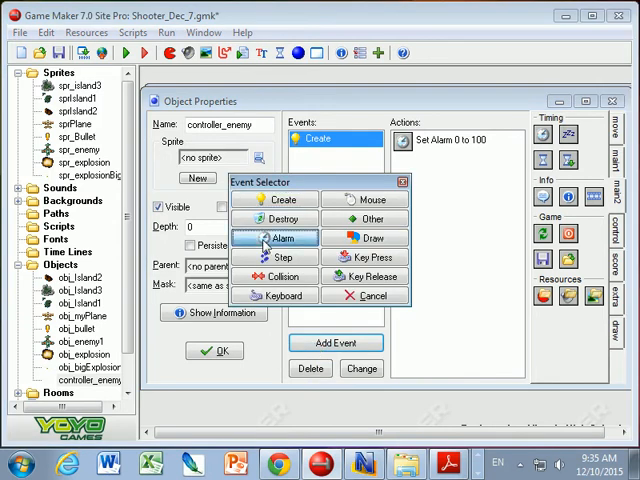
left_click(284, 238)
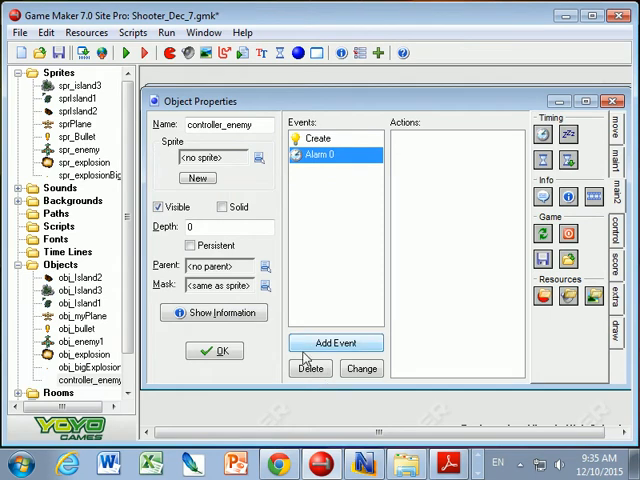
mouse_move(320, 154)
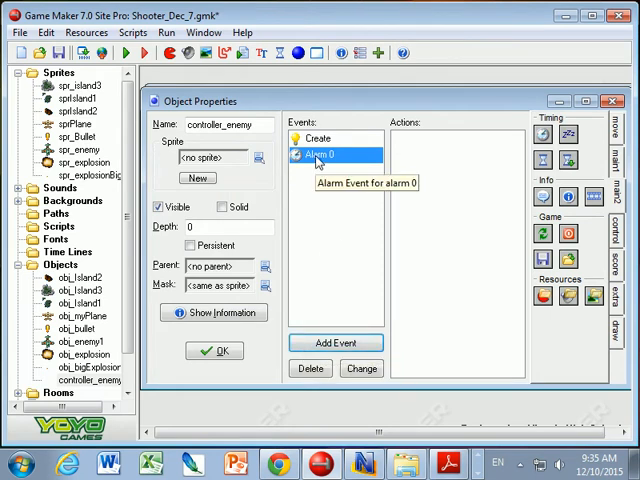
mouse_move(518, 230)
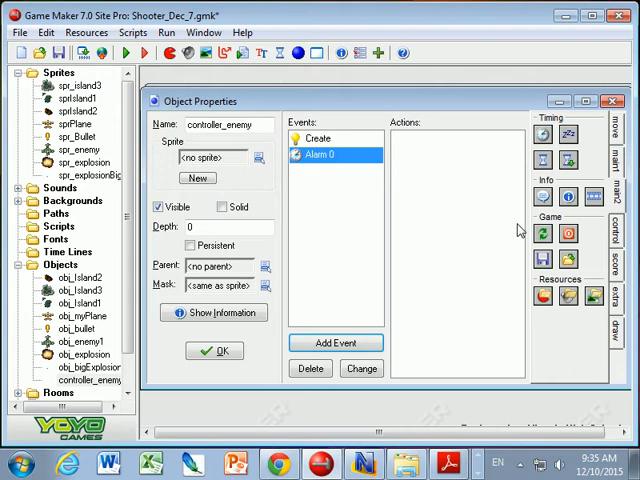
mouse_move(448, 222)
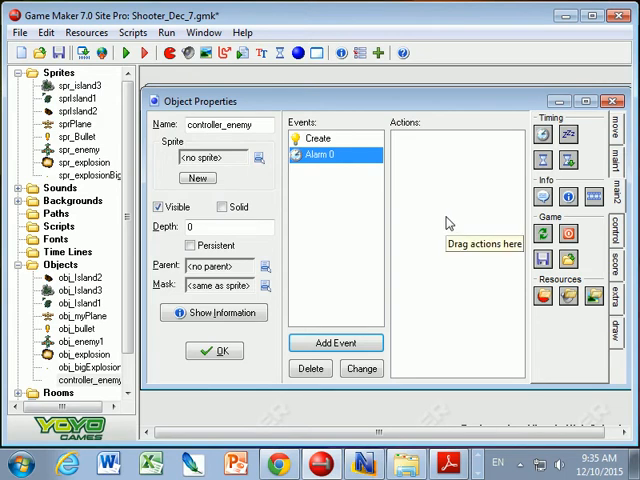
- Add a Create Instance action for obj_enemy1 at x = random(room_width), y = -64
left_click(614, 126)
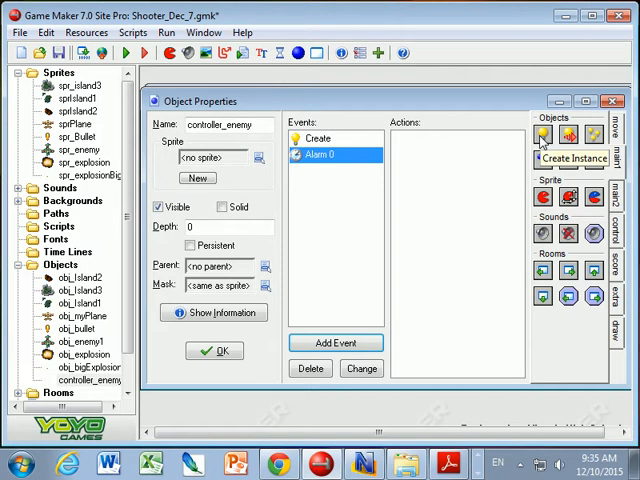
mouse_move(424, 168)
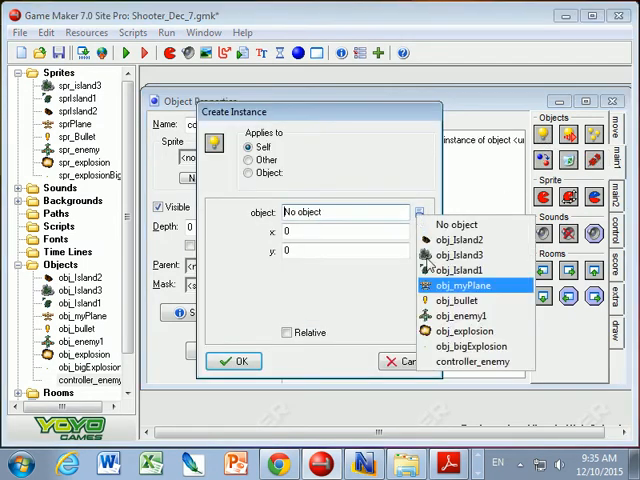
left_click(464, 316)
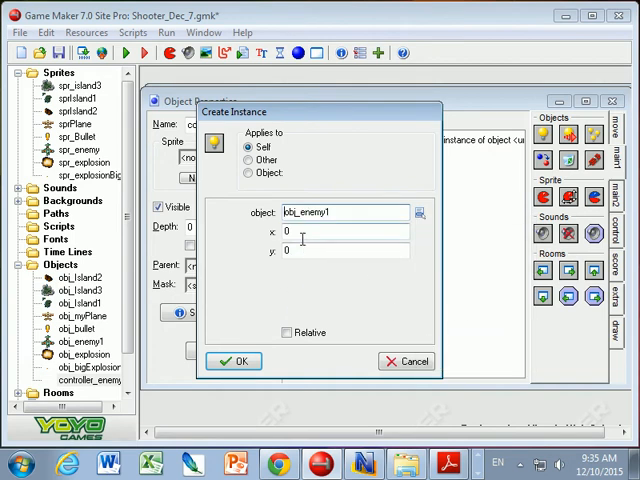
type("random")
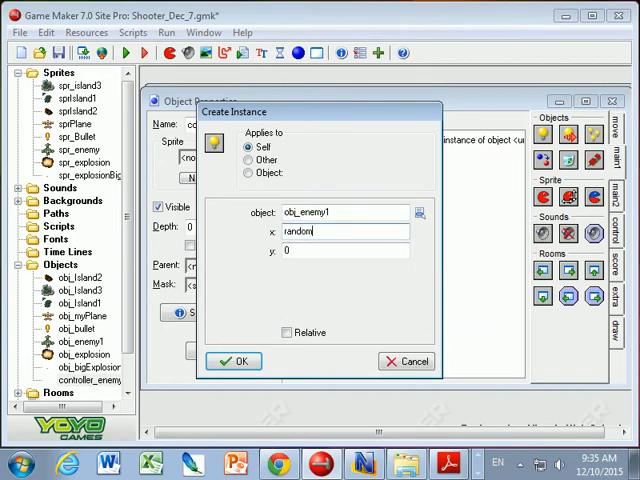
type("(room_width")
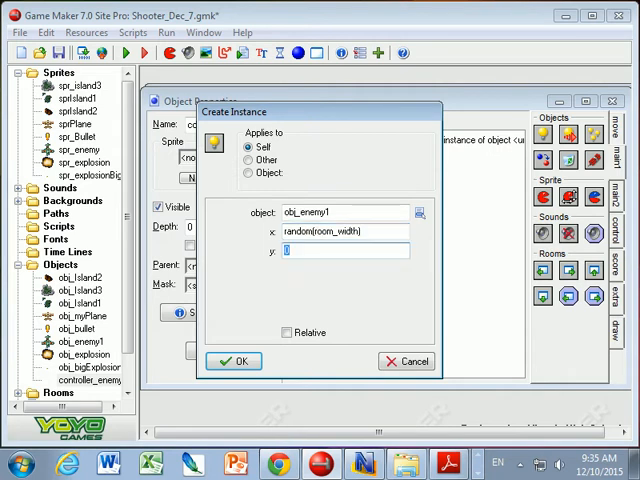
type("-64")
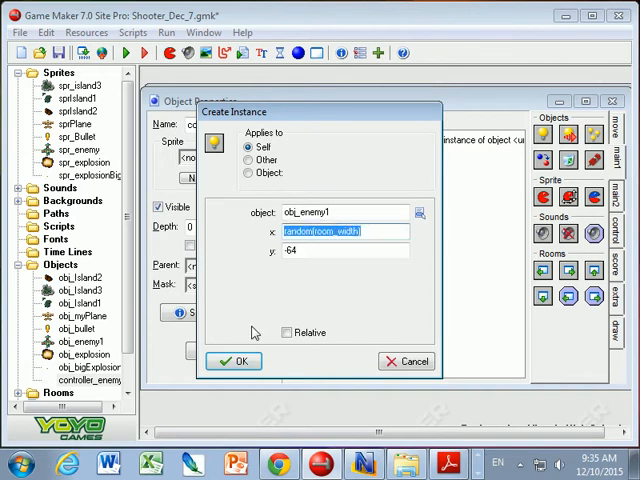
mouse_move(264, 276)
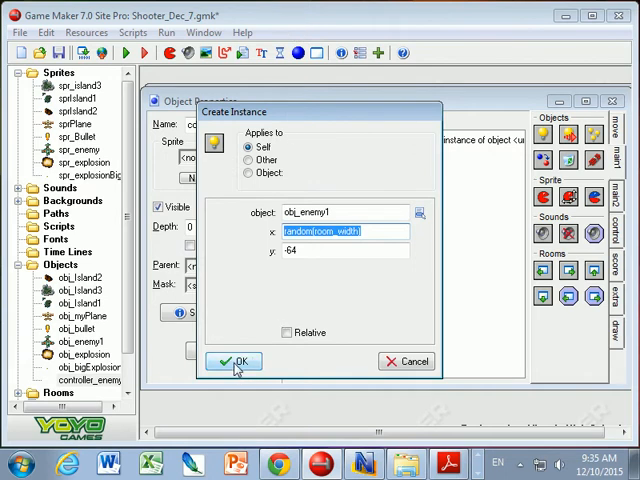
left_click(234, 360)
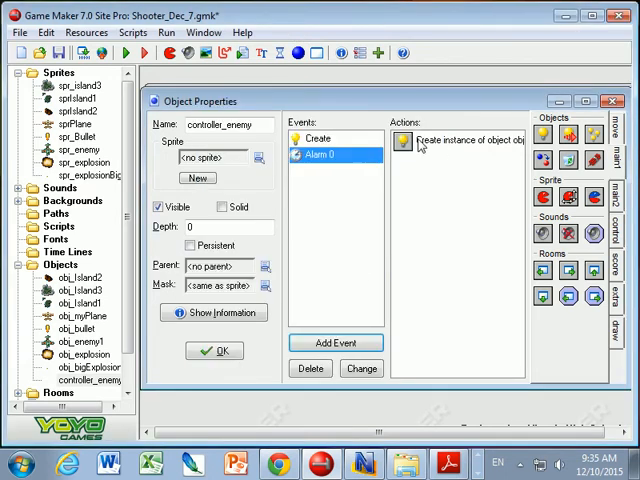
mouse_move(618, 190)
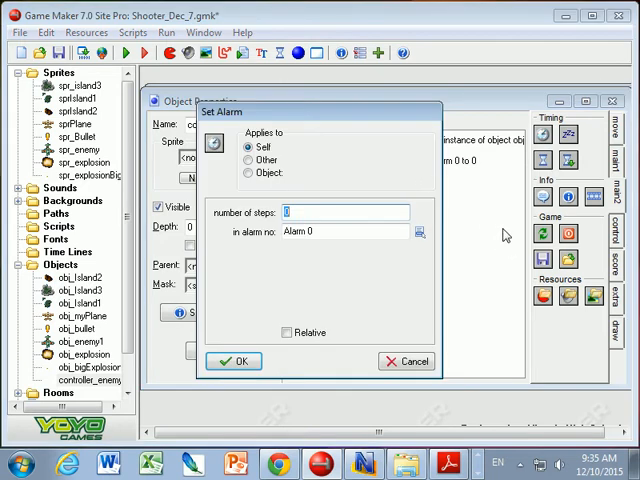
- Set Alarm 0 to 100 steps again so enemies keep spawning
type("100")
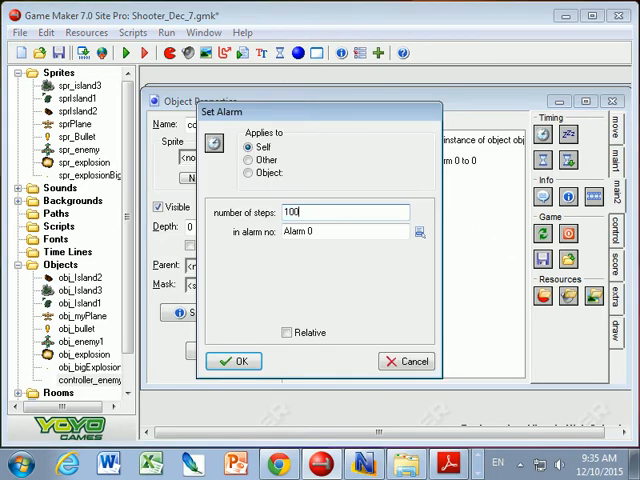
left_click(232, 360)
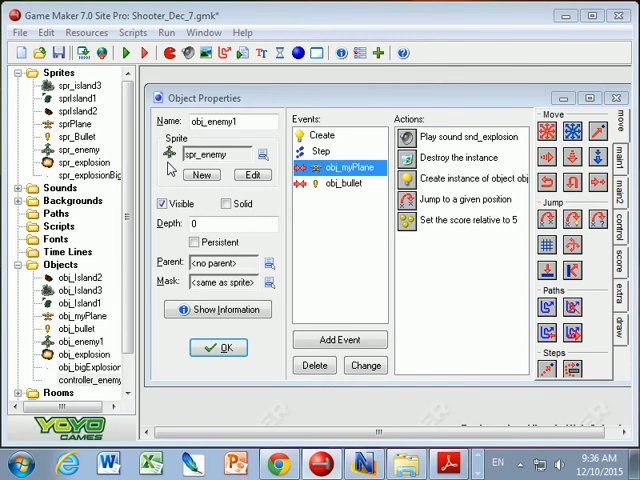
mouse_move(152, 78)
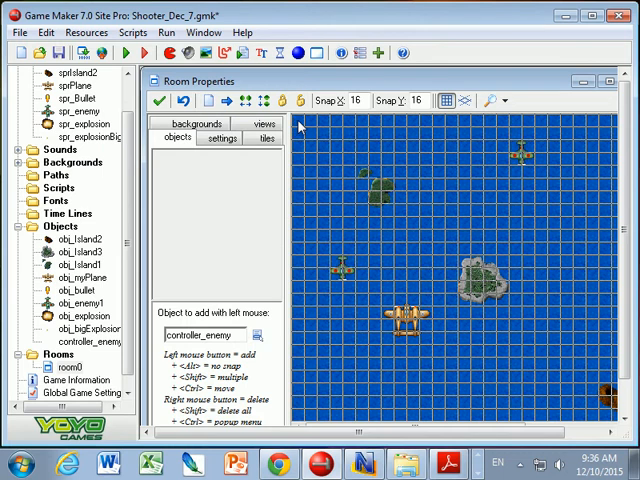
mouse_move(300, 144)
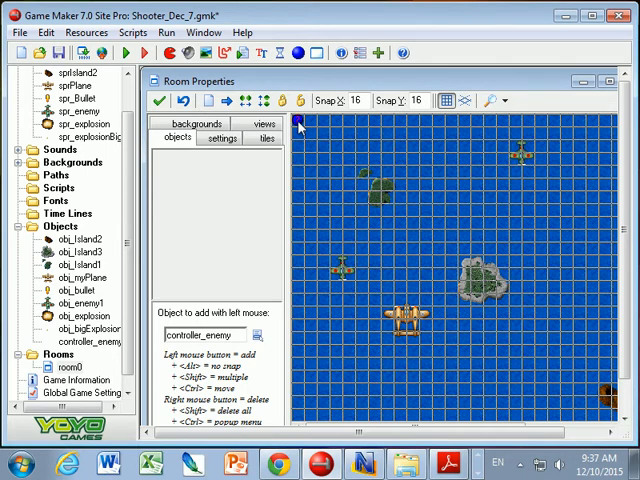
mouse_move(304, 194)
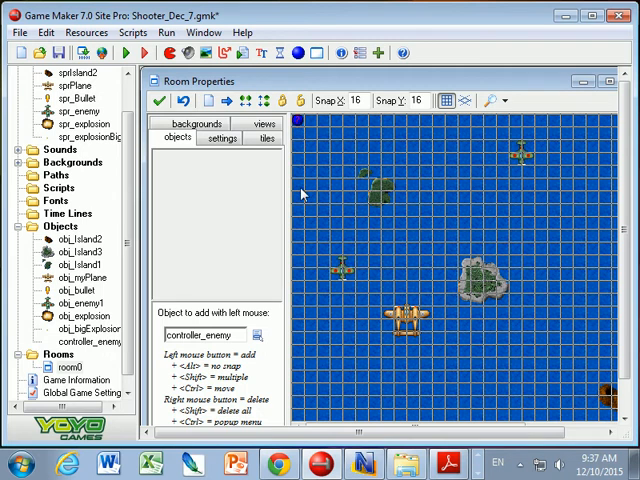
mouse_move(318, 348)
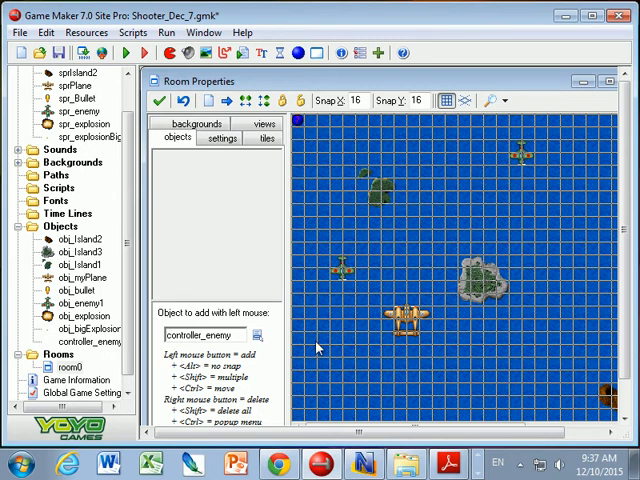
mouse_move(228, 268)
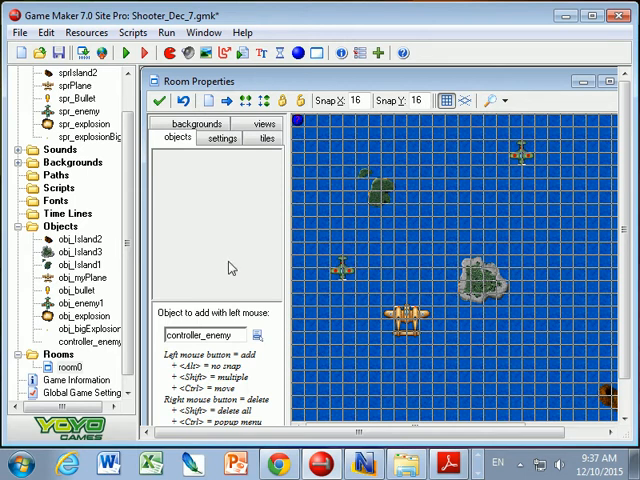
mouse_move(232, 266)
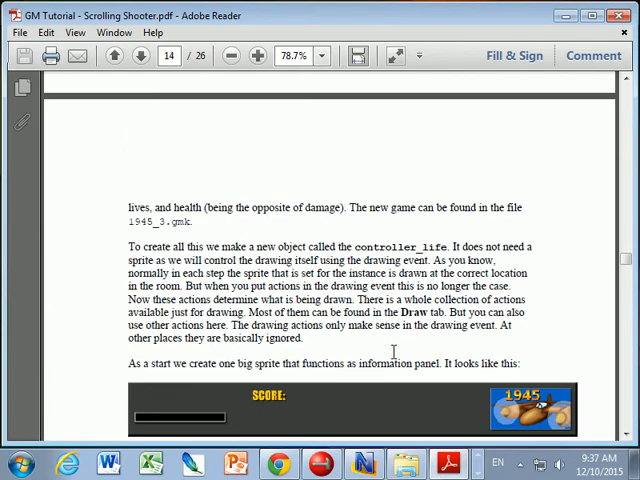
scroll("down", 3)
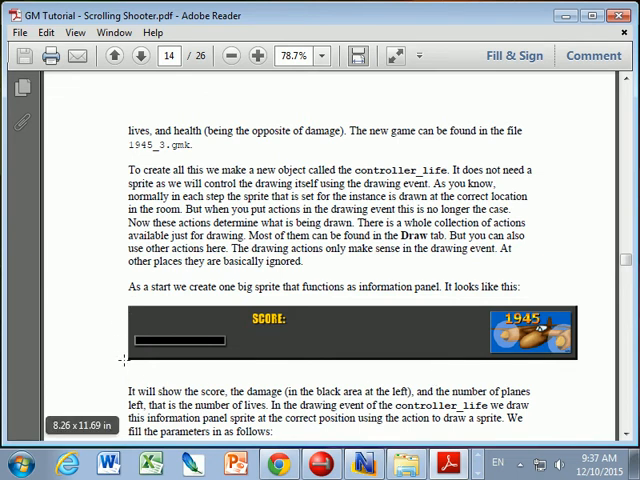
mouse_move(332, 390)
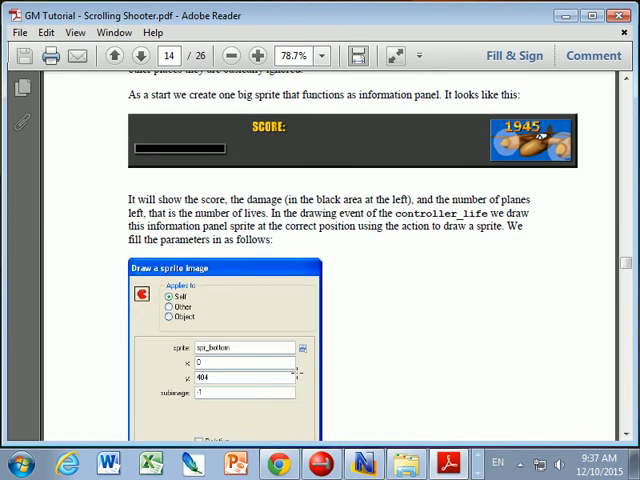
scroll("down", 3)
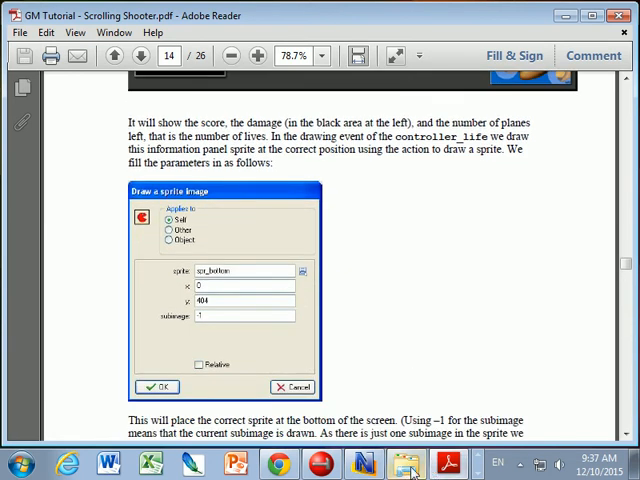
left_click(322, 464)
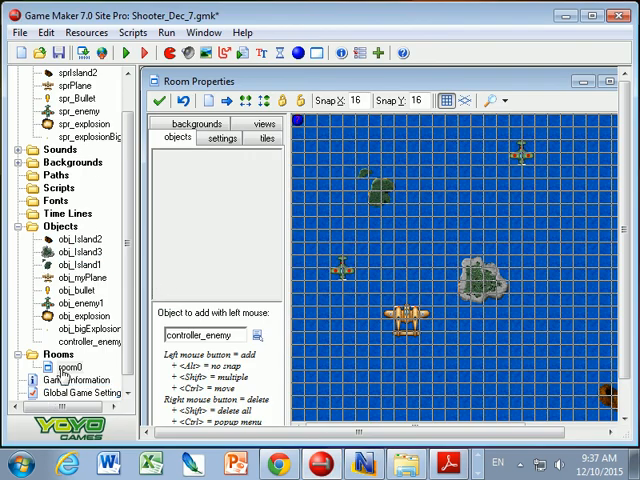
left_click(220, 136)
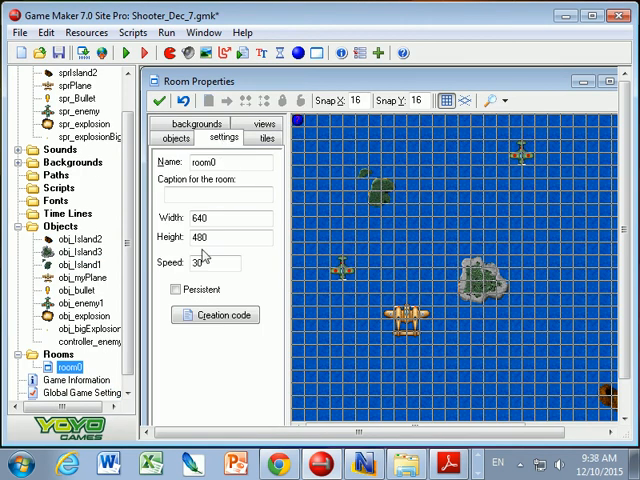
triple_click(232, 218)
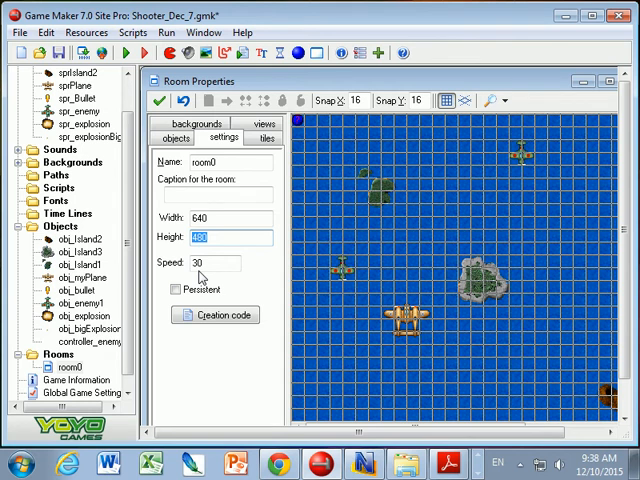
left_click(230, 220)
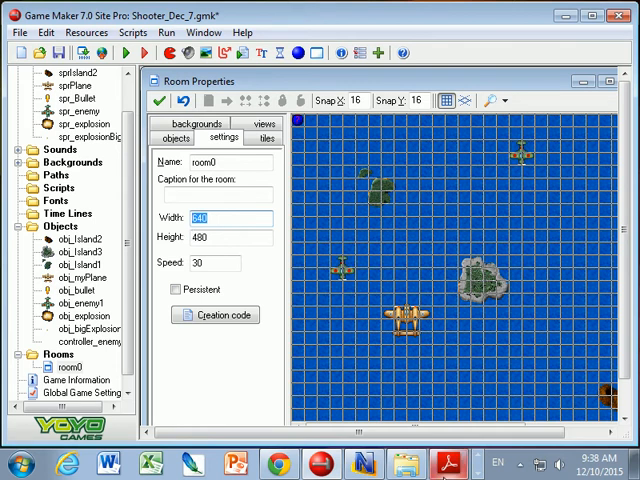
left_click(444, 462)
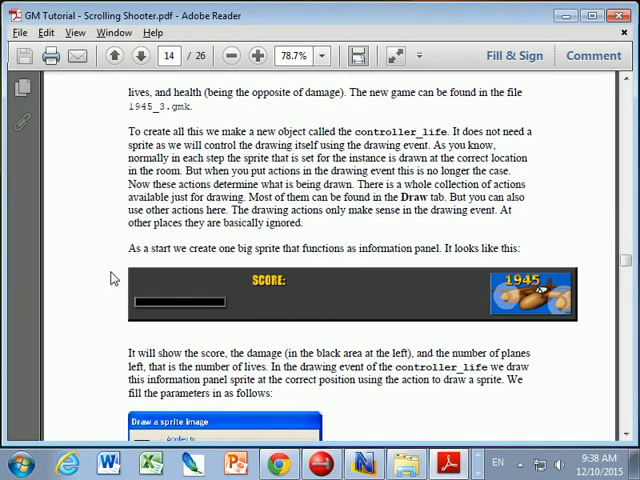
mouse_move(584, 304)
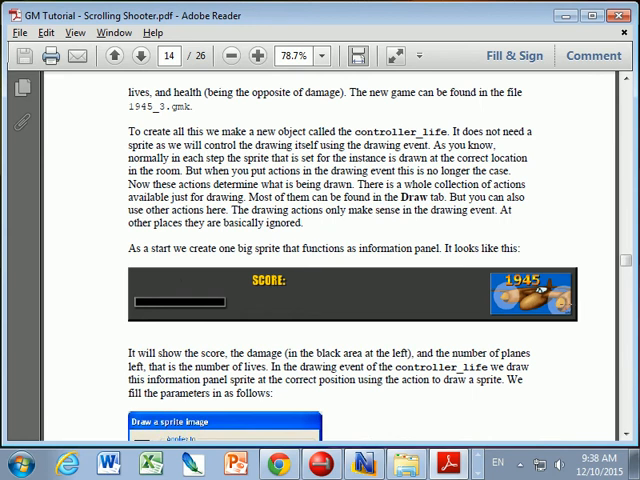
mouse_move(140, 336)
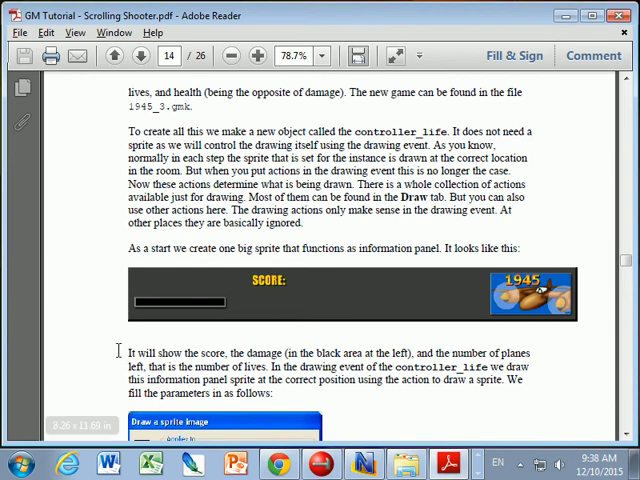
- Scroll the Scrolling Shooter PDF to the page on drawing the score panel sprite
scroll("down", 3)
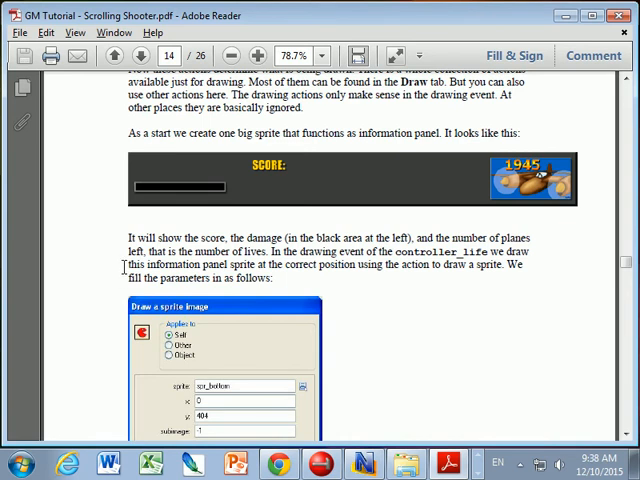
mouse_move(144, 176)
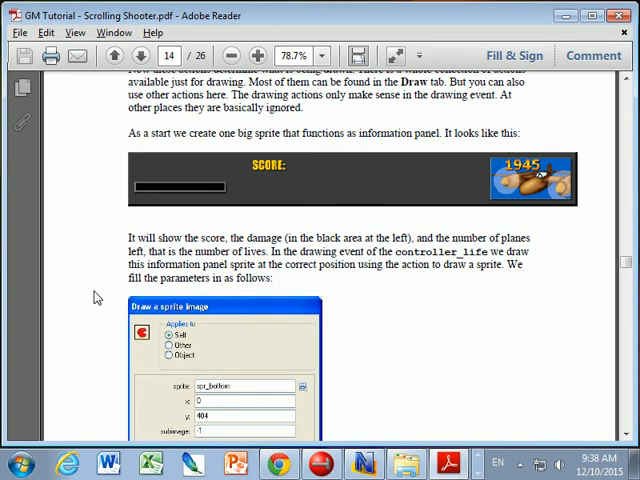
scroll("down", 3)
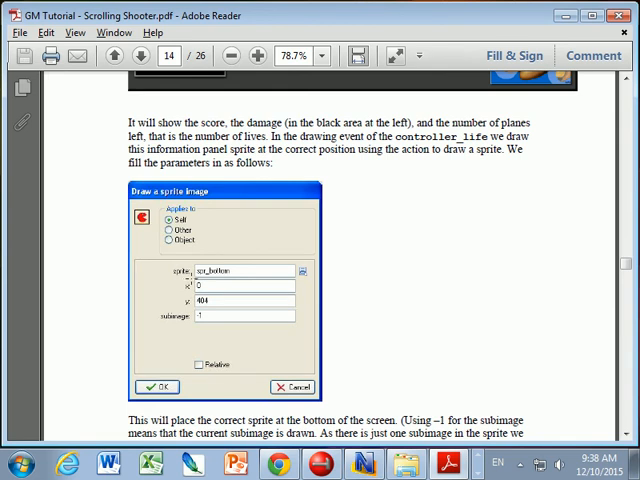
mouse_move(228, 316)
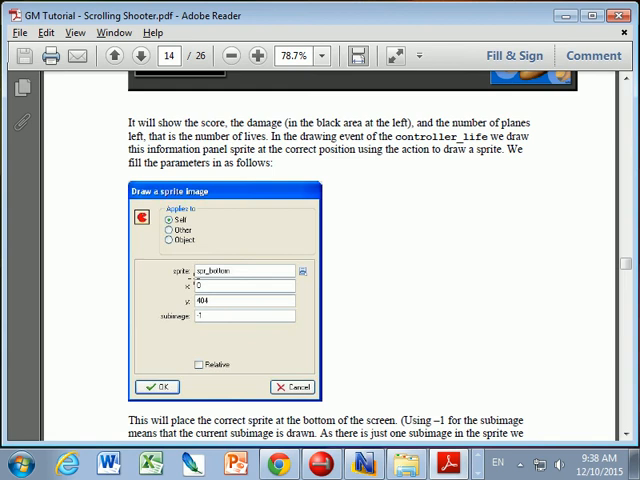
scroll("up", 3)
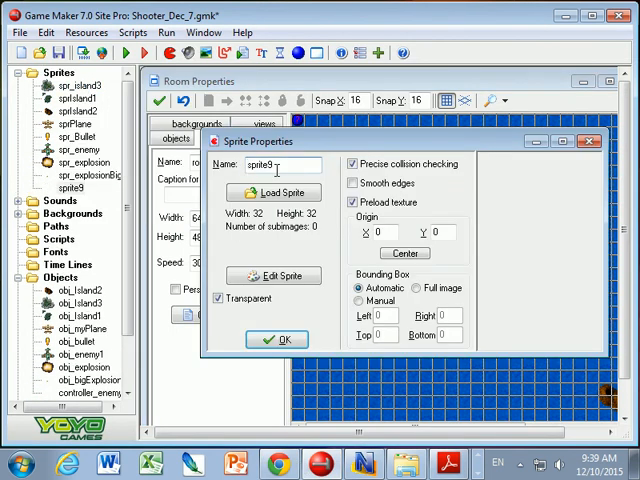
- Name the sprite spr_score_board and load the 640 by 76 bottom.gif panel image into it
type("spr_score_bo")
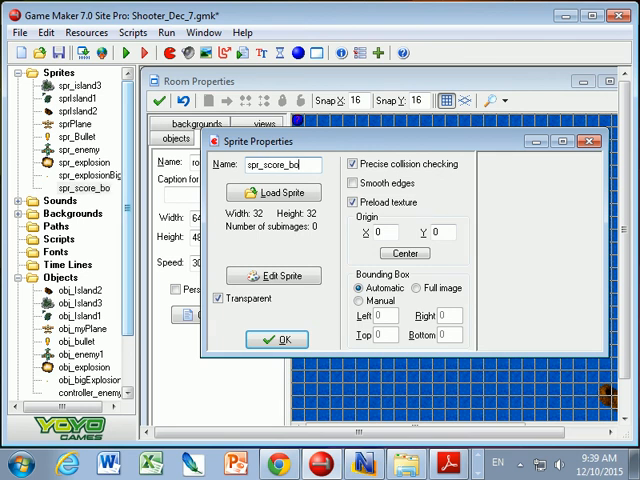
left_click(272, 192)
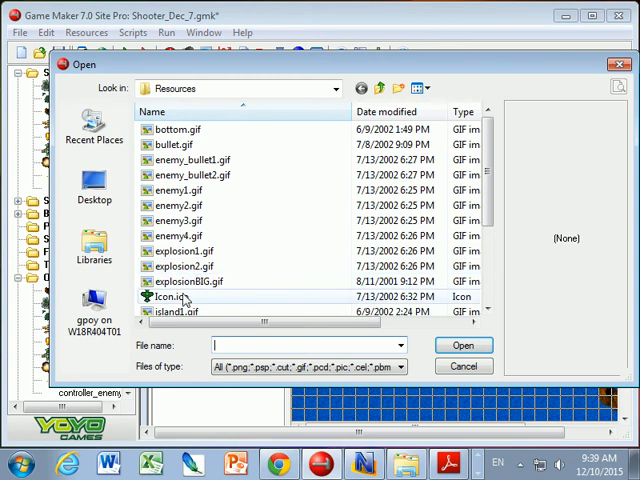
left_click(178, 280)
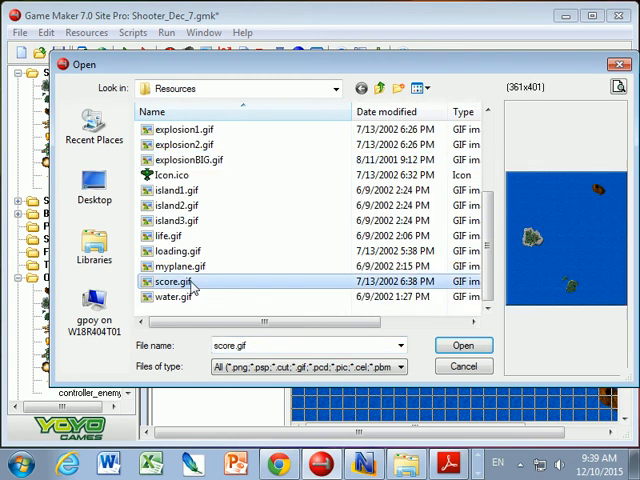
left_click(176, 266)
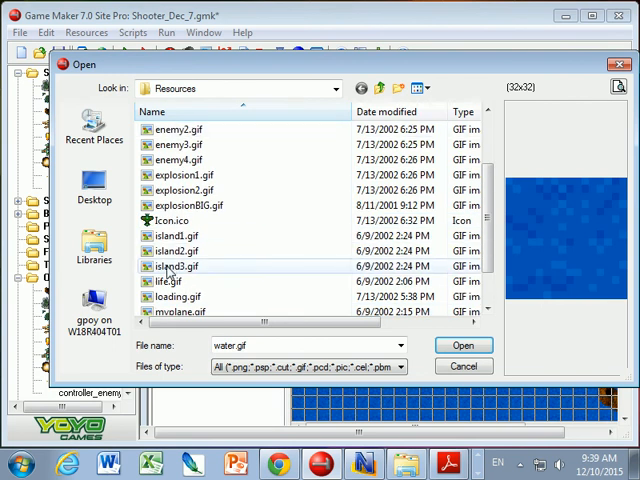
left_click(176, 280)
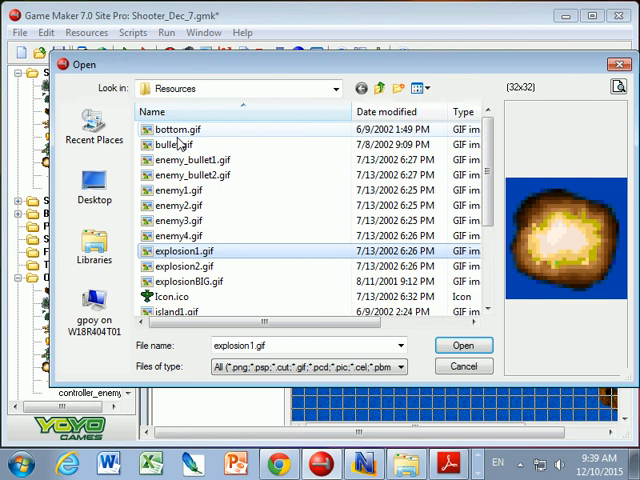
left_click(176, 128)
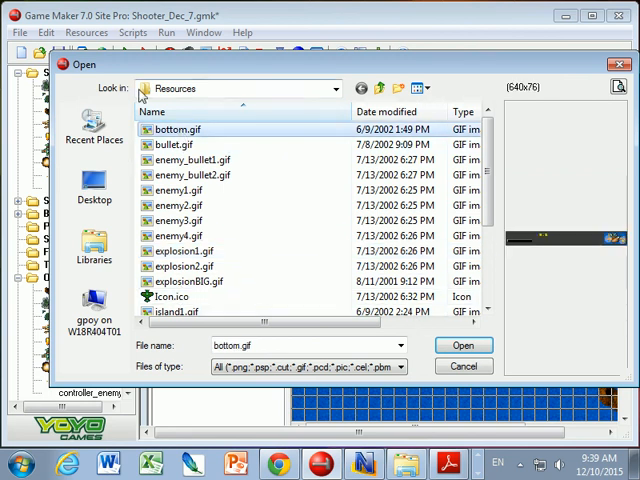
left_click(464, 344)
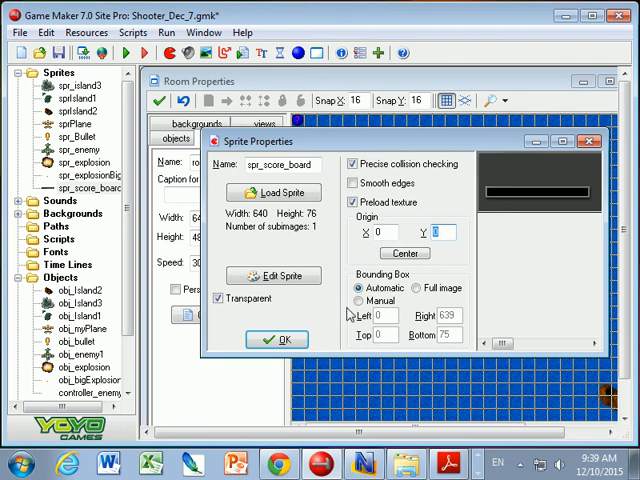
left_click(276, 340)
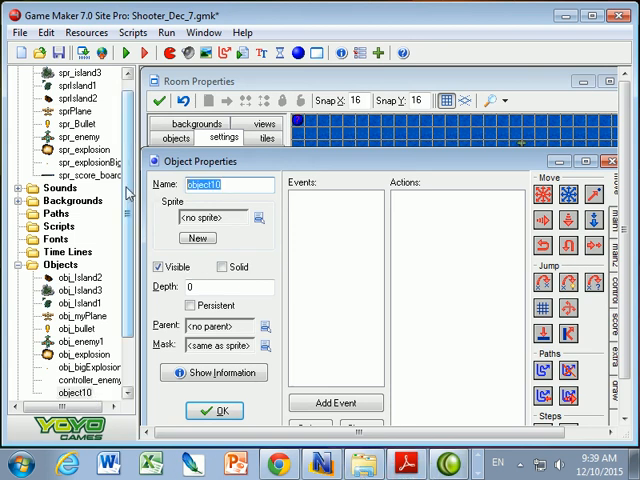
- Name the new object game_controller and add a Draw event to it
type("game")
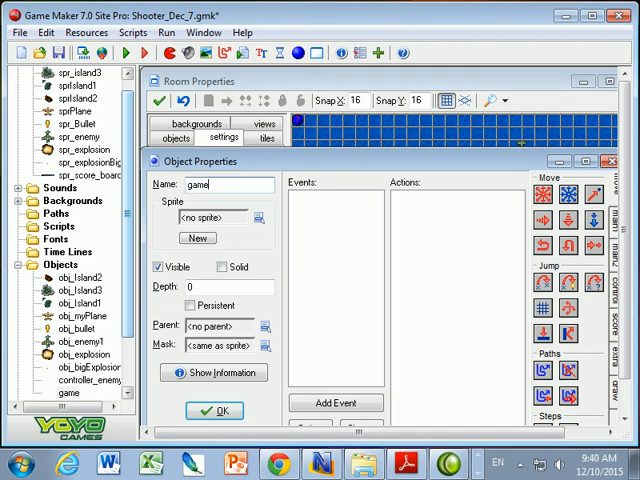
type("_co")
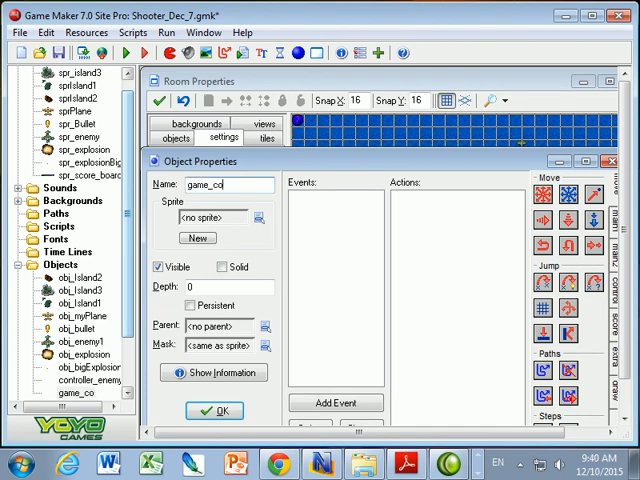
type("ntroller")
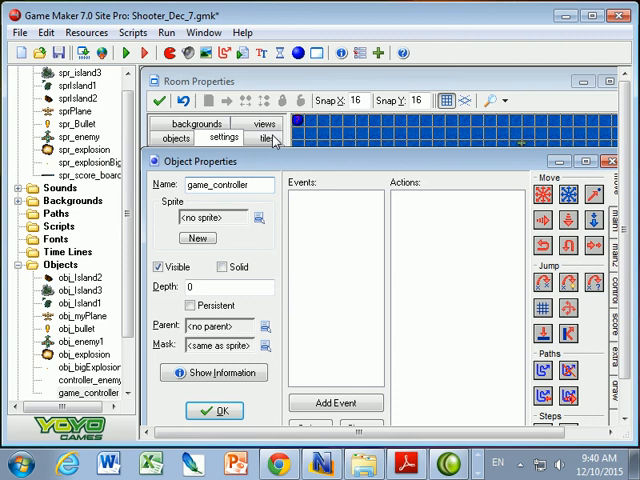
mouse_move(172, 230)
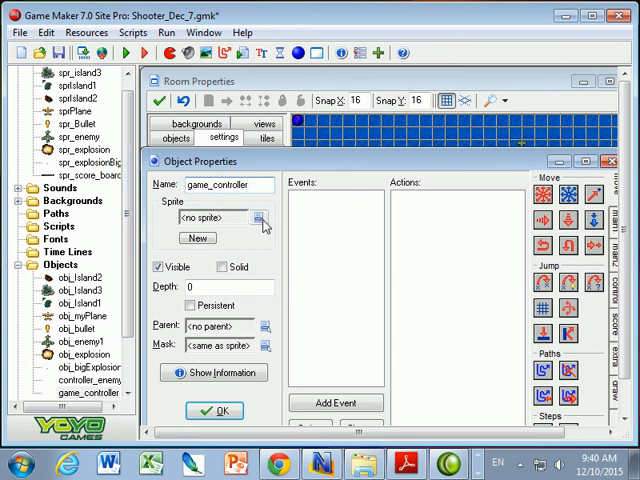
mouse_move(324, 192)
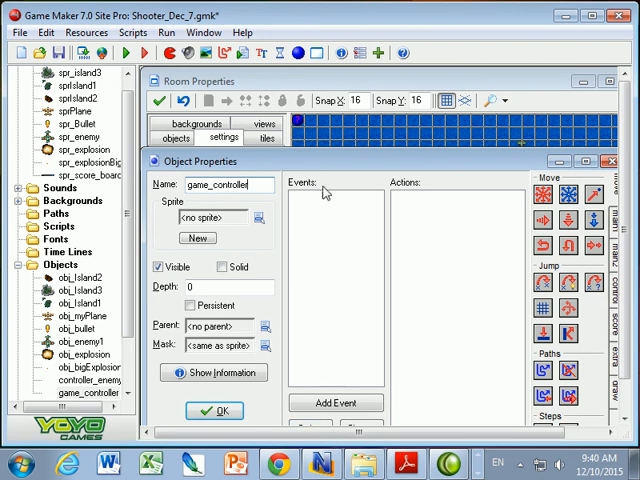
left_click(336, 404)
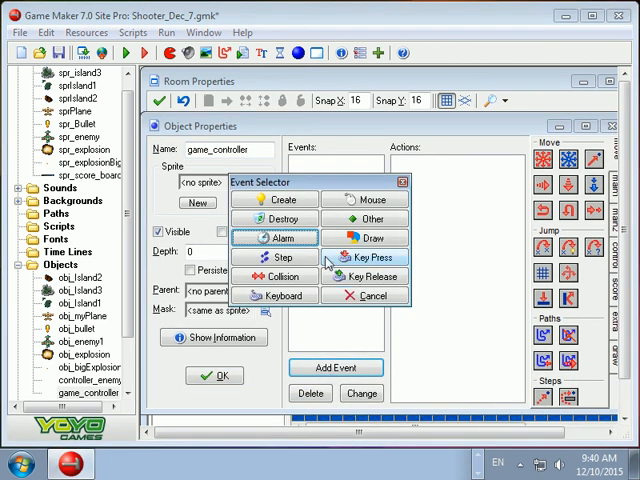
left_click(364, 236)
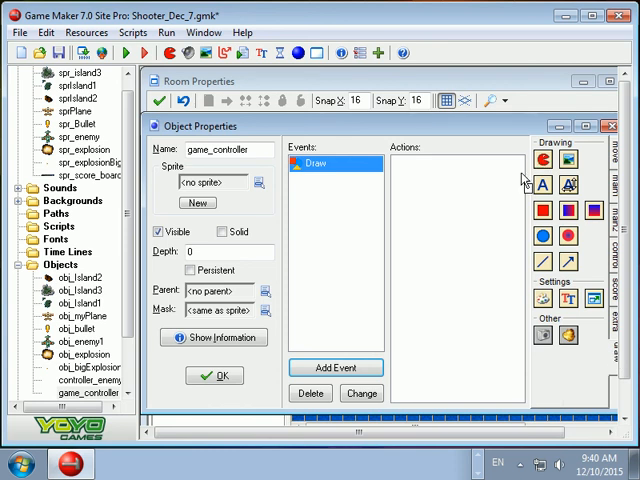
- Add a Draw Sprite action drawing spr_score_board at x 0, y 404
left_click(422, 212)
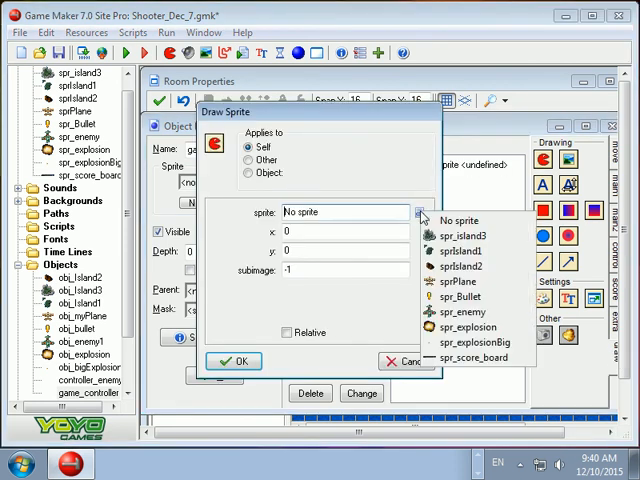
mouse_move(480, 356)
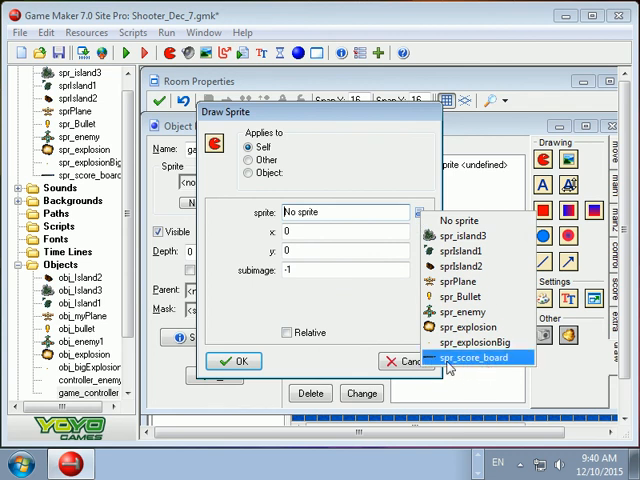
mouse_move(452, 368)
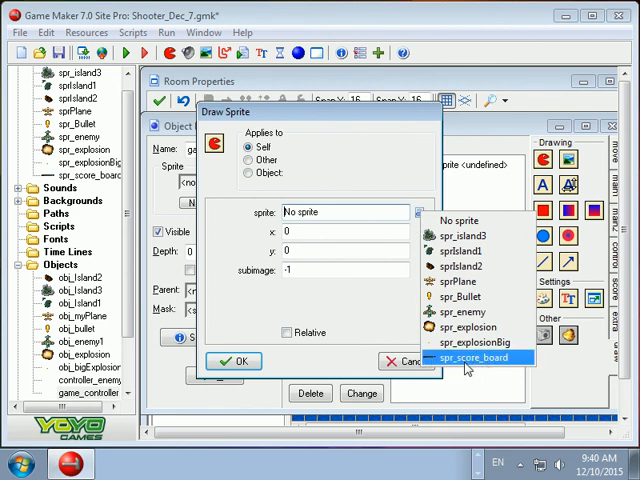
left_click(480, 356)
type("404")
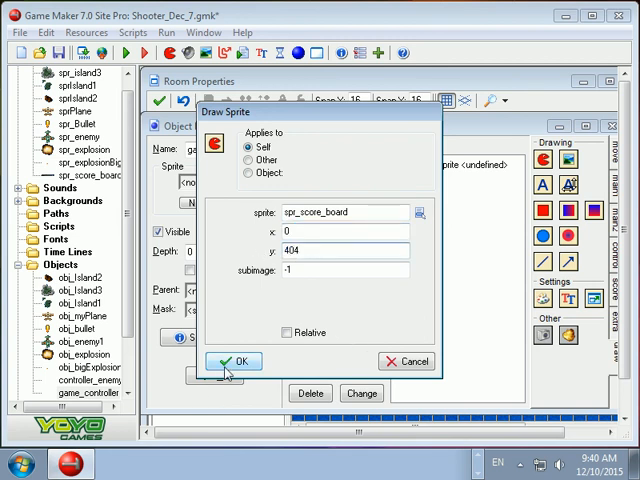
left_click(240, 360)
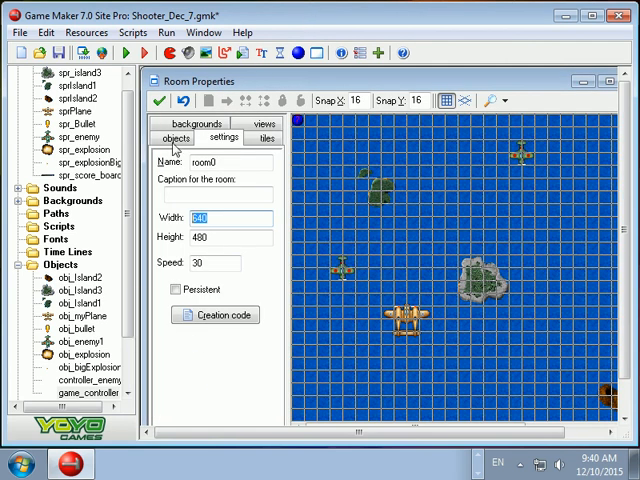
- Select game_controller as the object to place in room0's objects tab
left_click(176, 138)
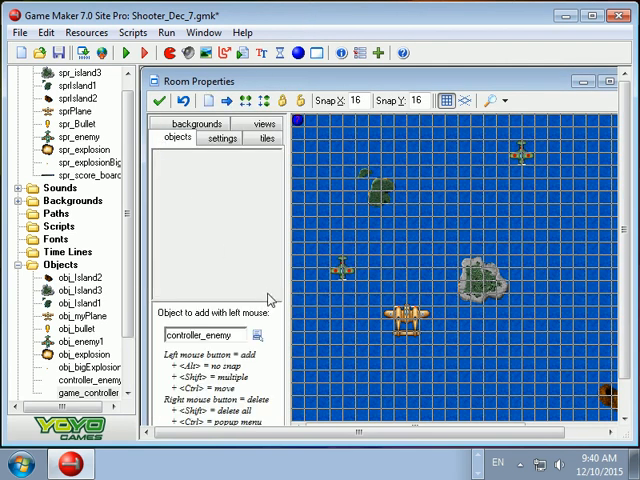
left_click(258, 336)
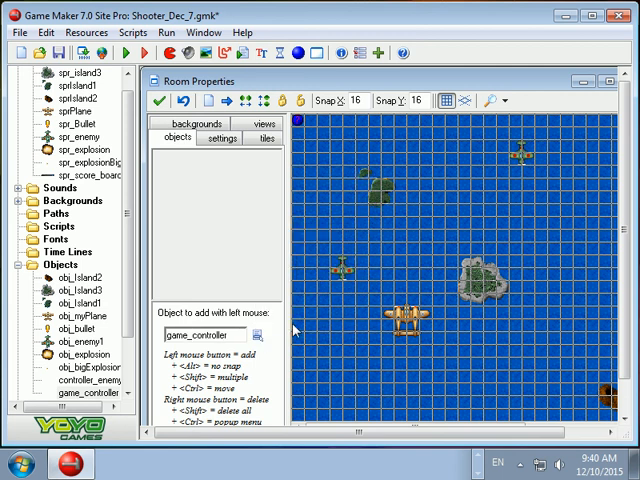